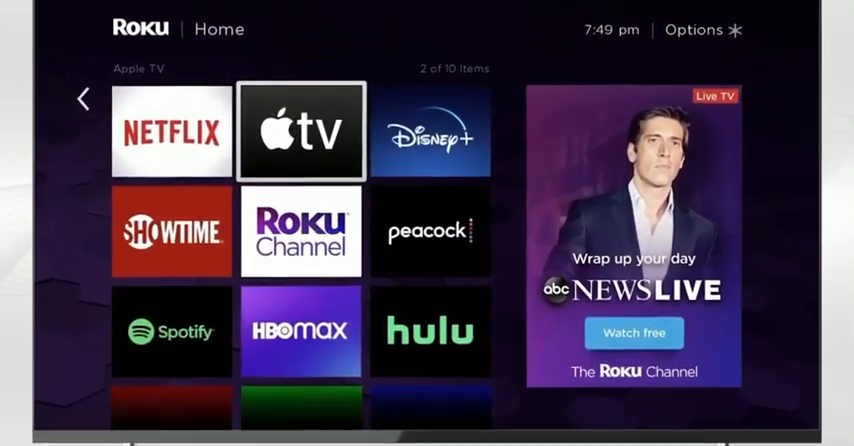
# Move the home-screen focus one tile right, from Apple TV onto Disney+
pyautogui.press('right')
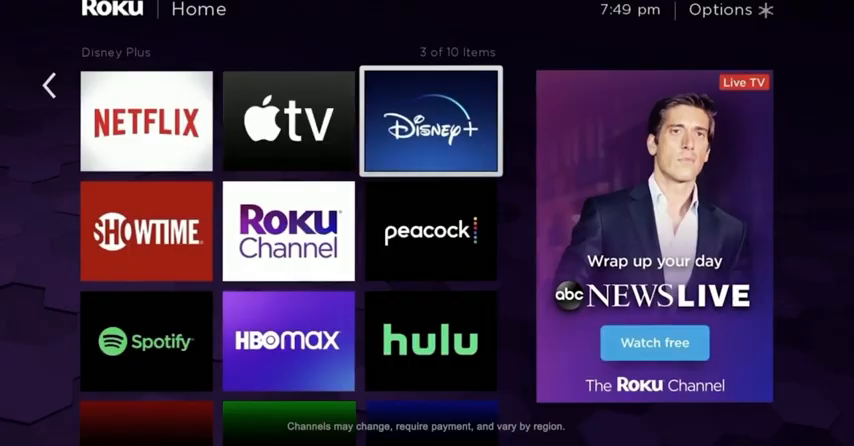